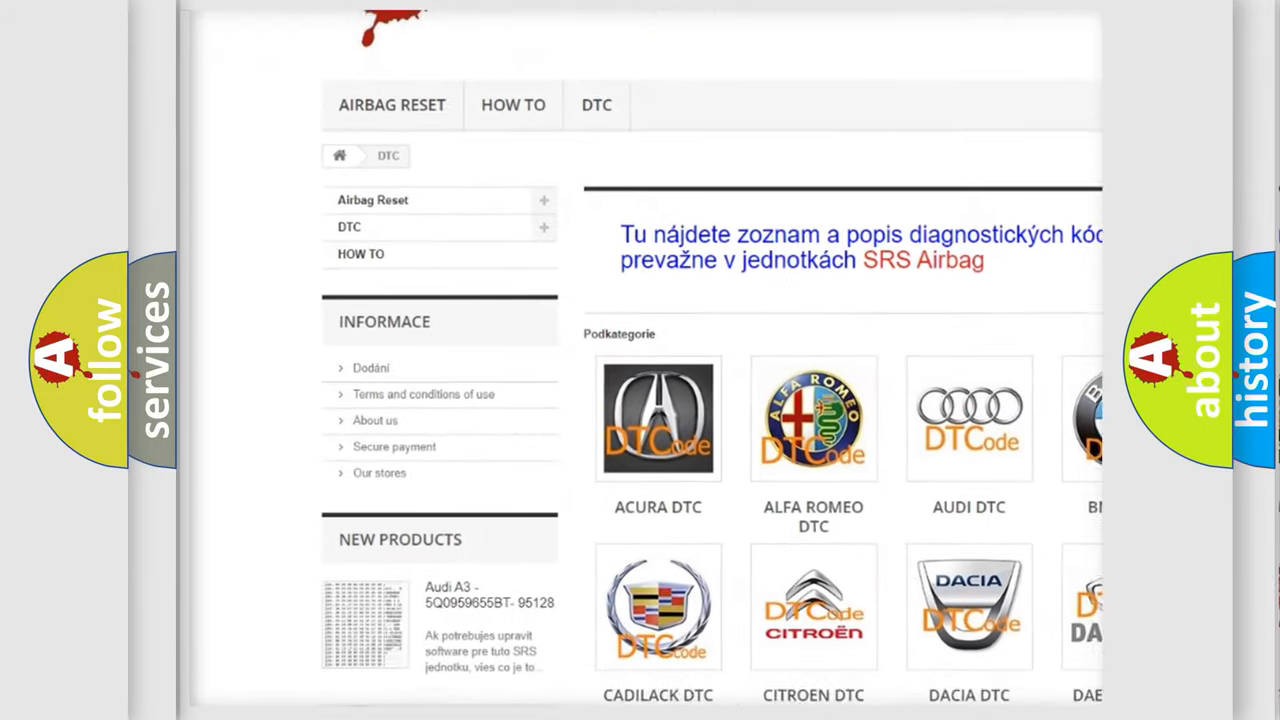
scroll(down, 3)
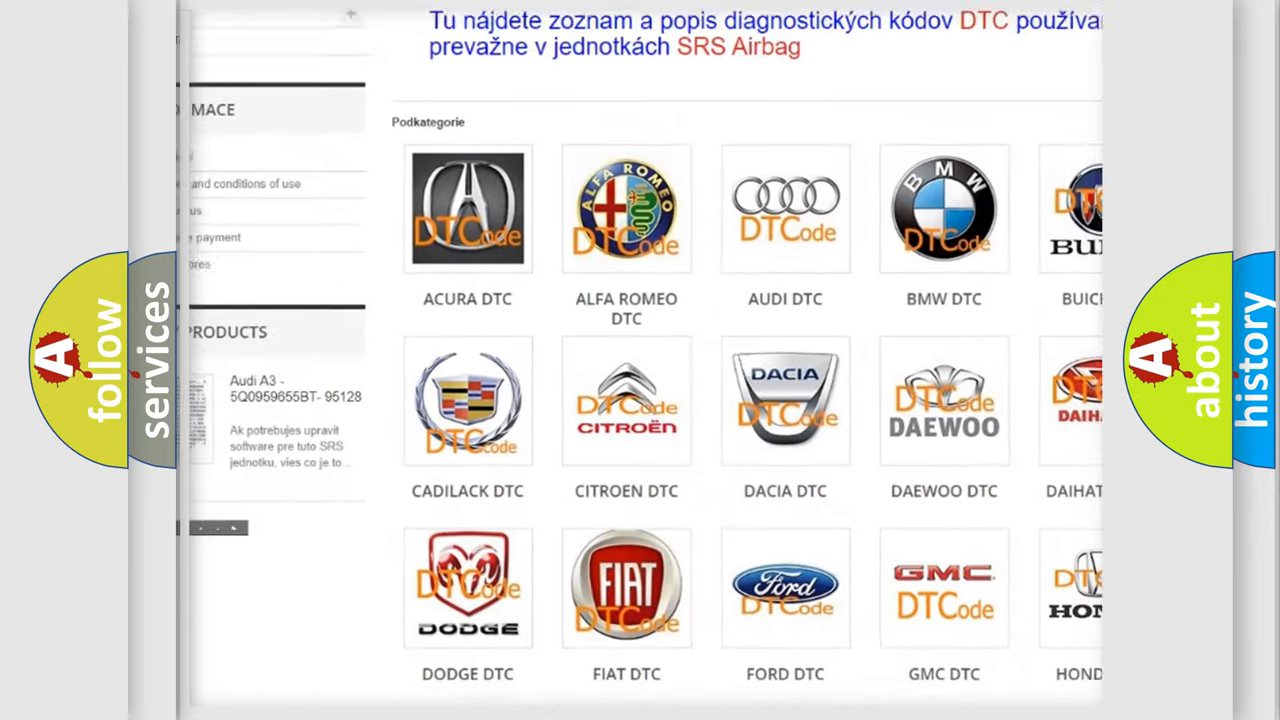
scroll(down, 3)
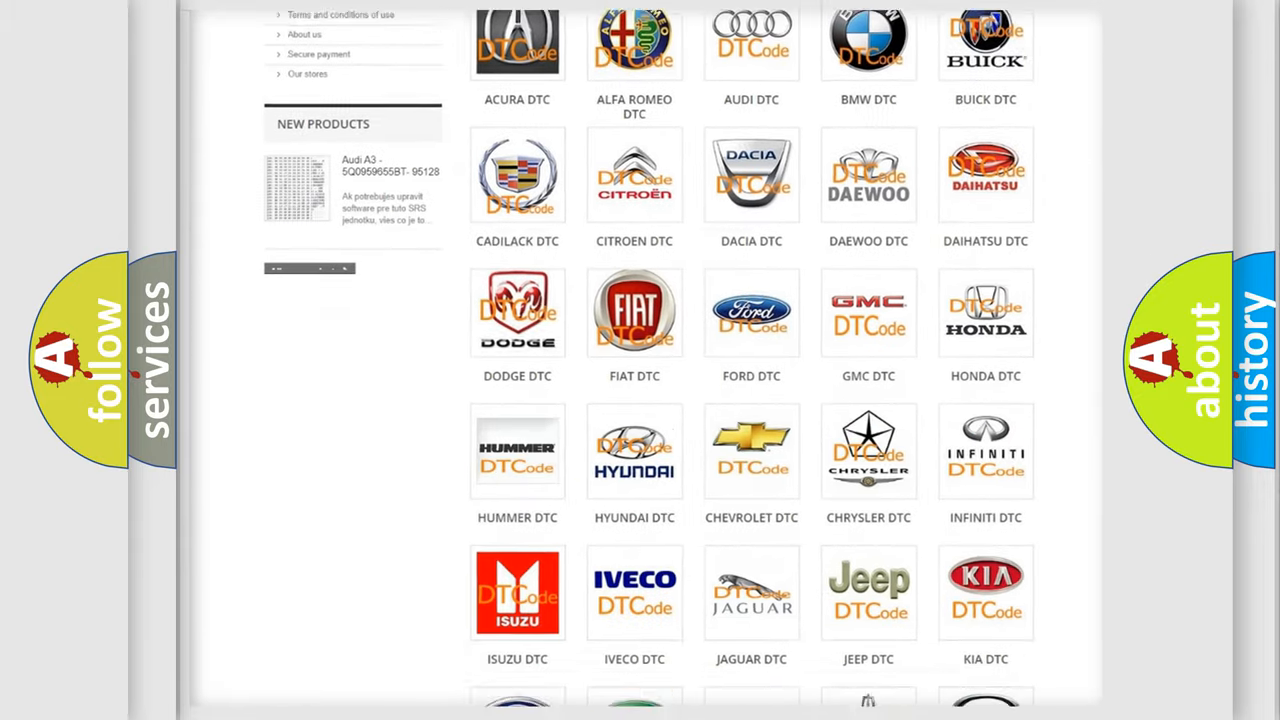
scroll(down, 3)
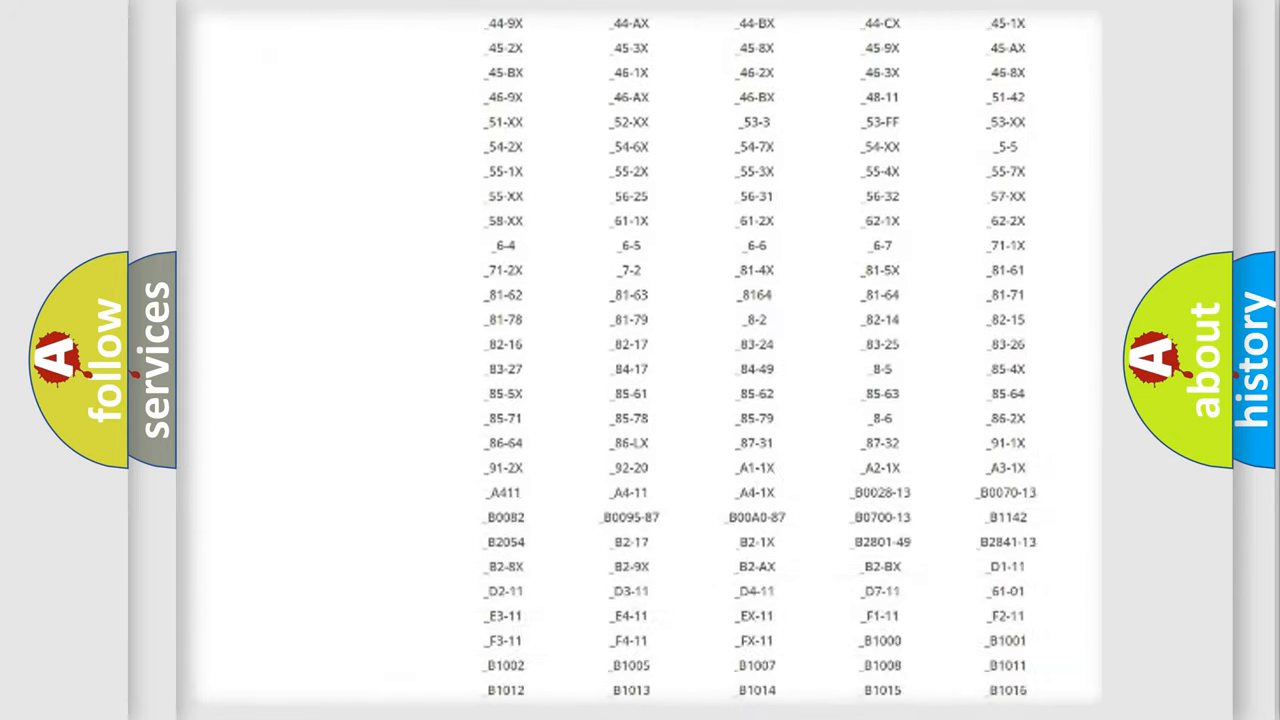
scroll(down, 3)
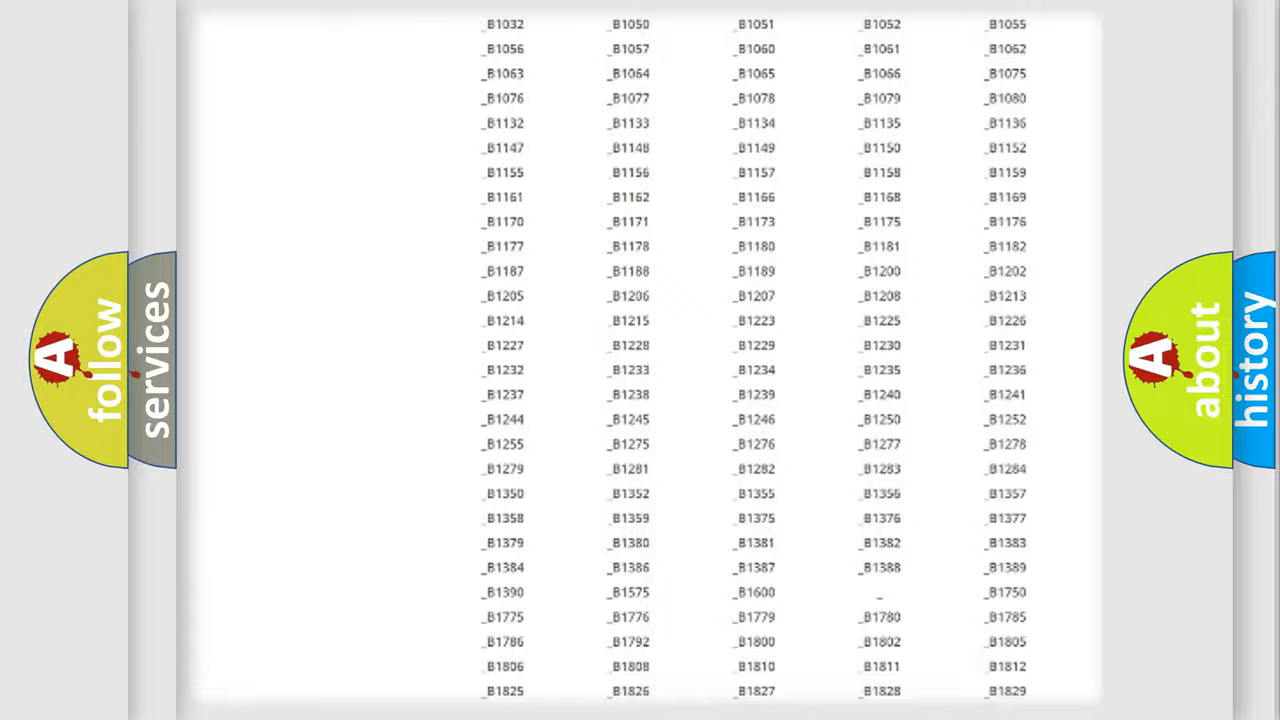